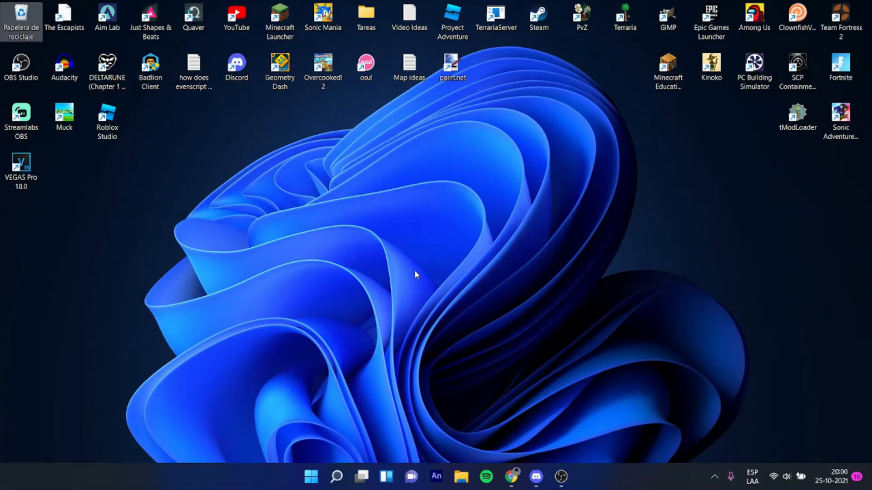
pyautogui.moveTo(439, 258)
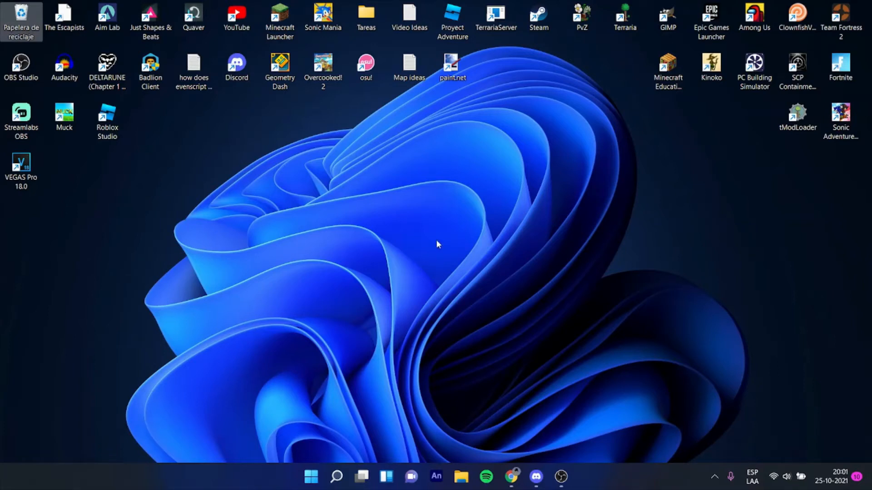
pyautogui.moveTo(403, 216)
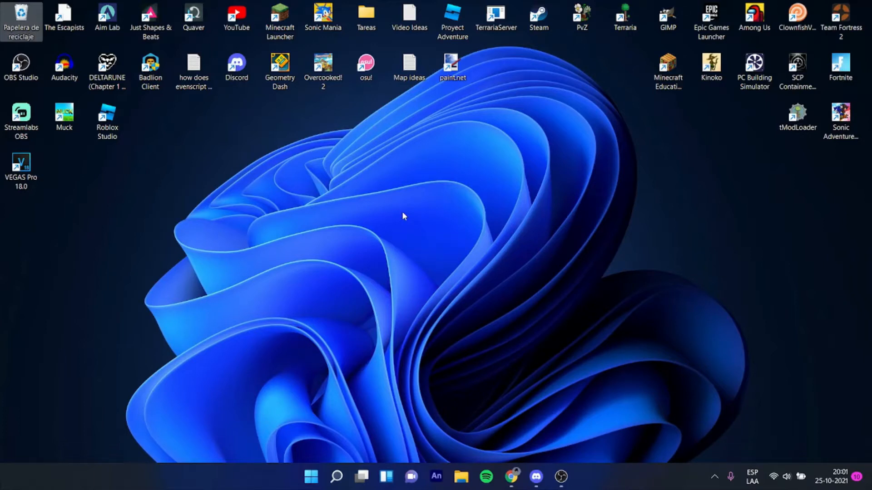
pyautogui.moveTo(565, 199)
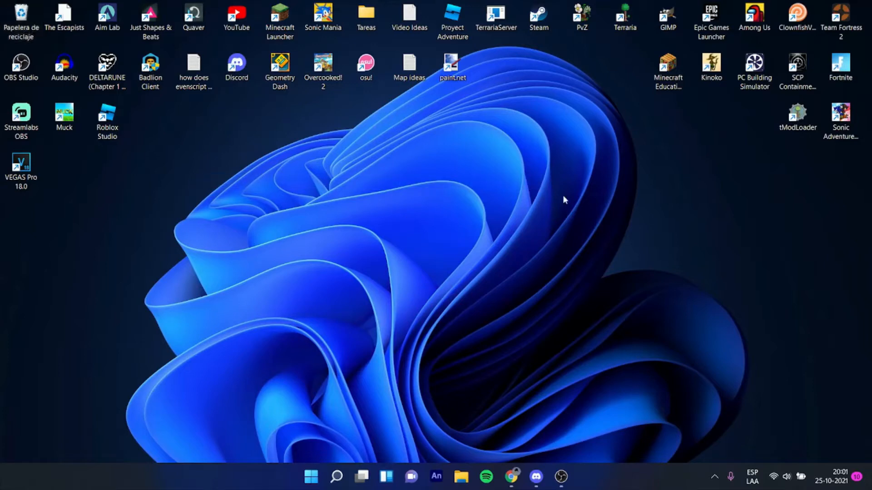
pyautogui.moveTo(513, 478)
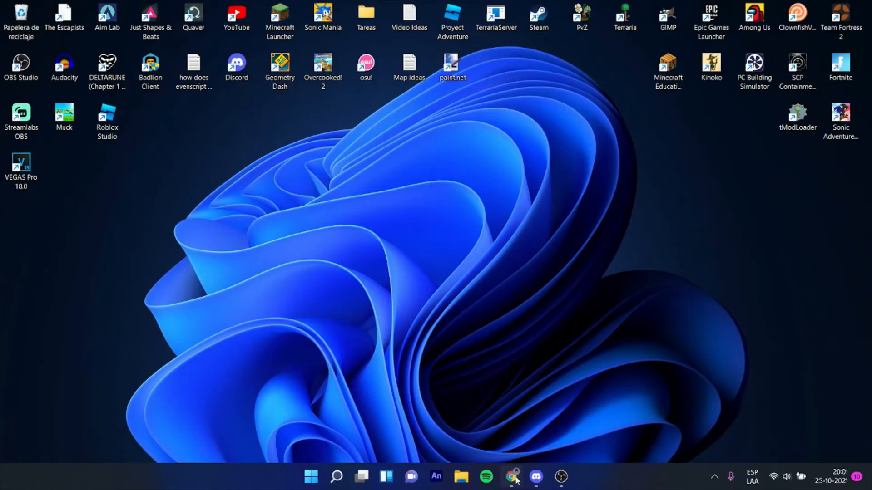
# Step: In Chrome, reach Develop > Models and bring up the newly uploaded model's library page
pyautogui.click(512, 476)
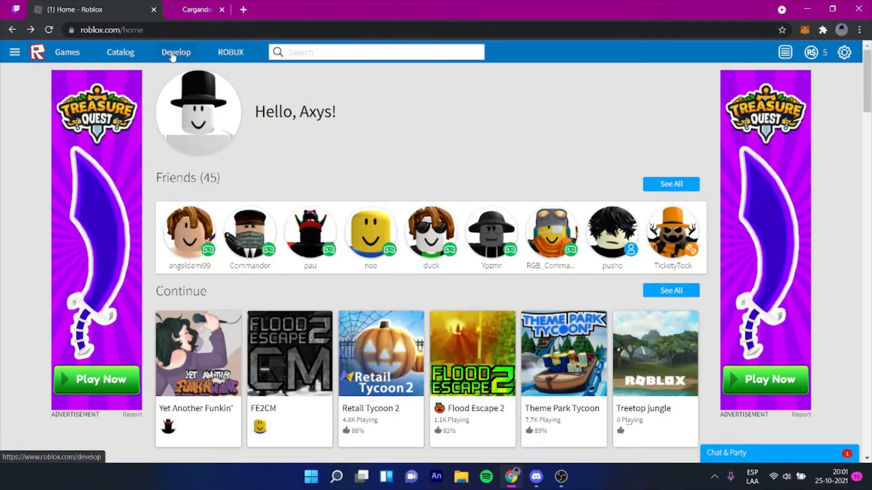
pyautogui.click(176, 53)
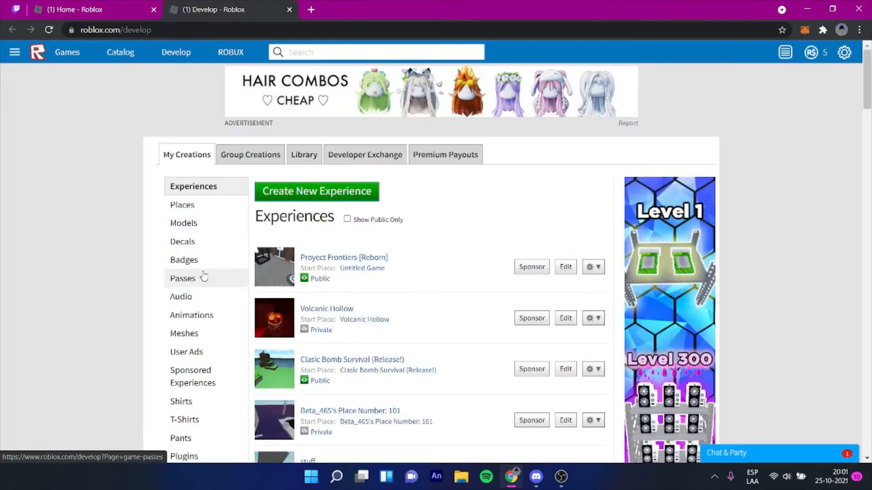
pyautogui.click(183, 224)
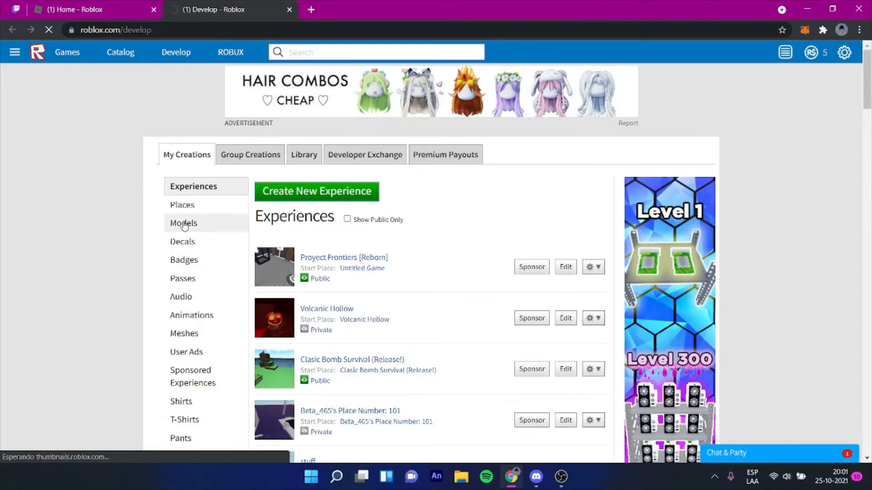
pyautogui.click(183, 224)
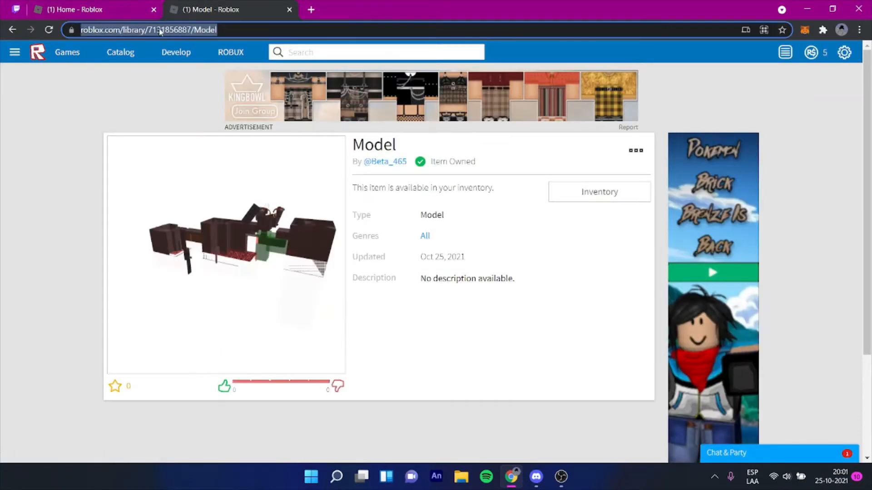
pyautogui.click(189, 30)
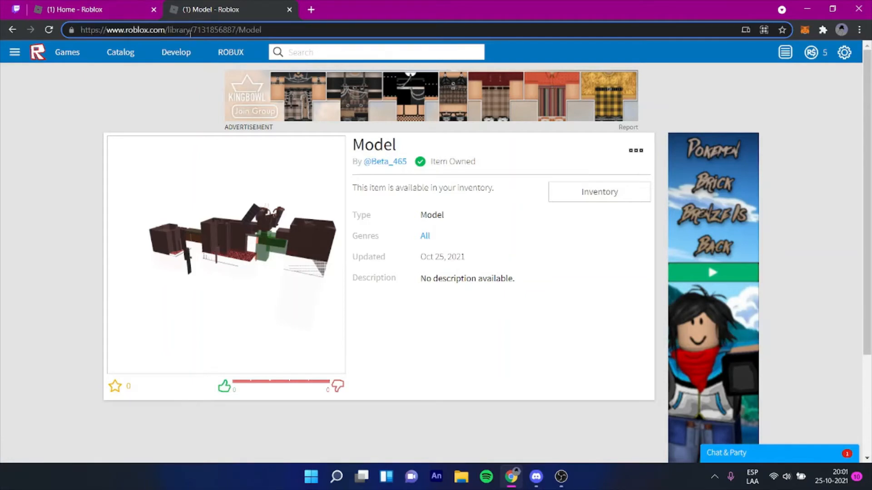
pyautogui.doubleClick(221, 30)
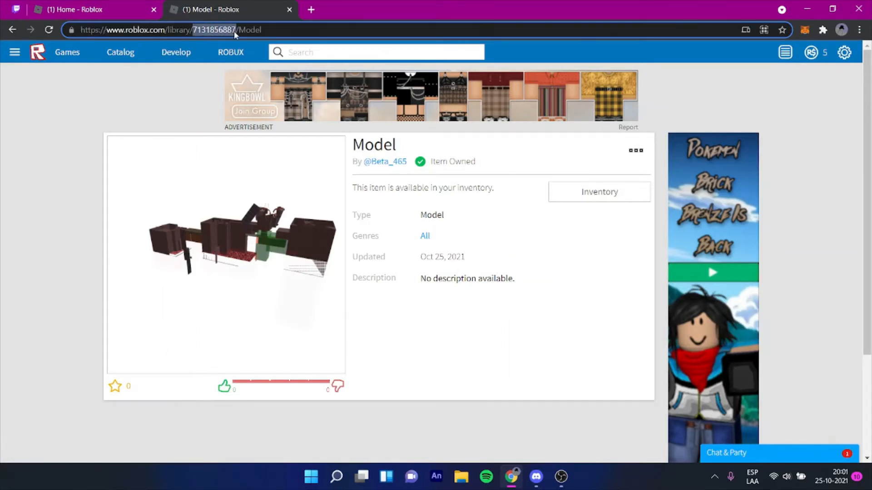
pyautogui.click(82, 9)
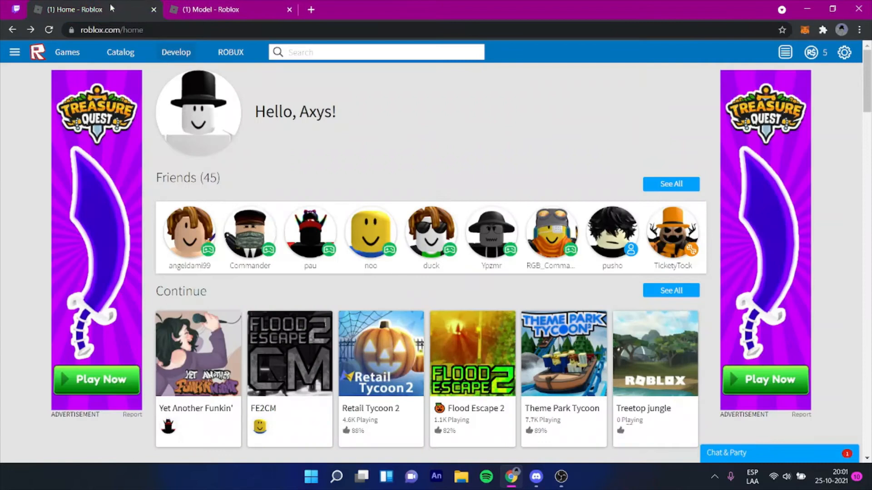
pyautogui.moveTo(396, 126)
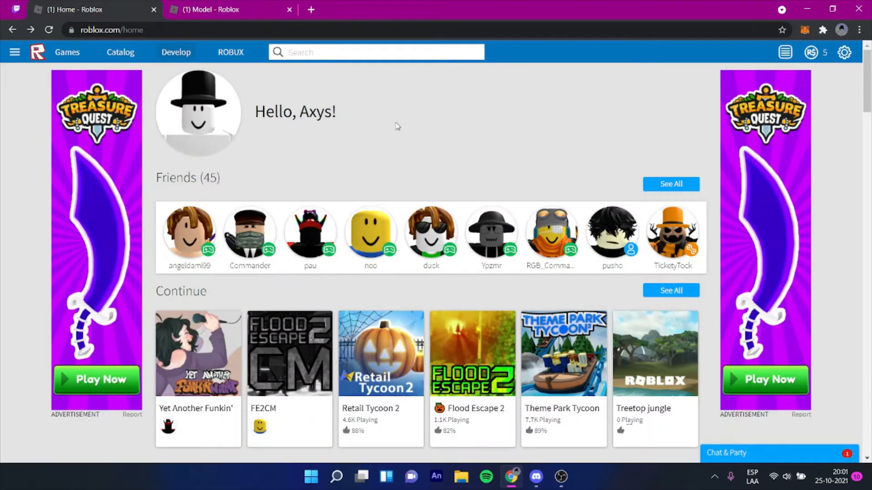
pyautogui.moveTo(388, 140)
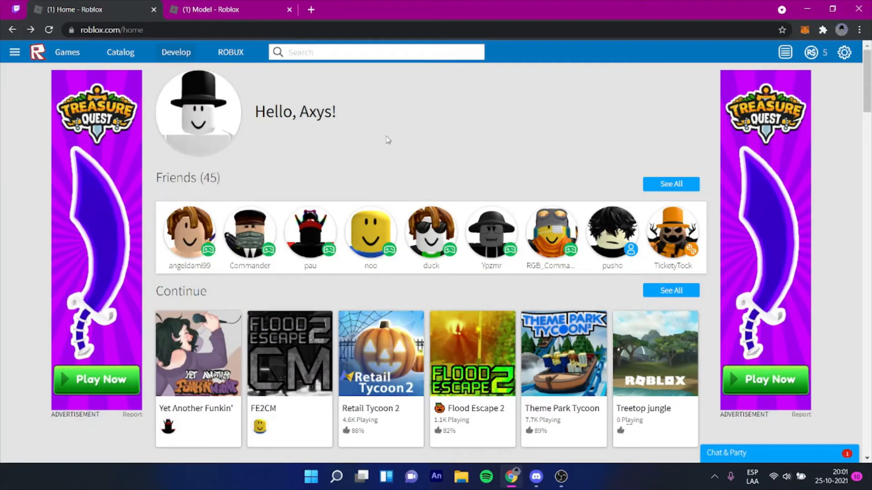
# Step: Launch the FE2CM experience from its Continue tile and reach the lobby
pyautogui.click(289, 352)
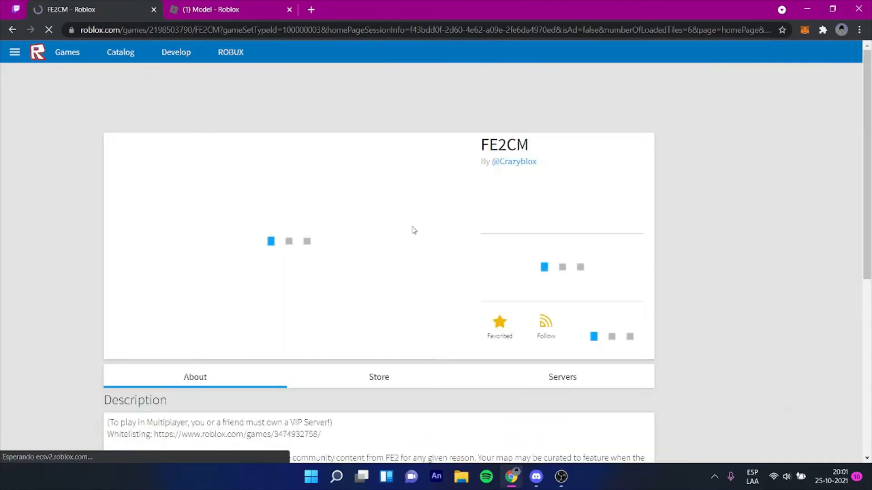
pyautogui.click(580, 267)
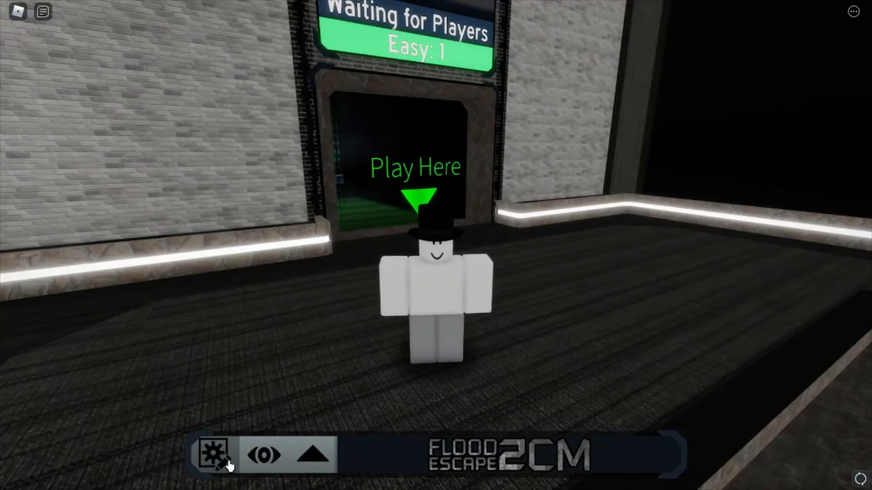
pyautogui.click(216, 458)
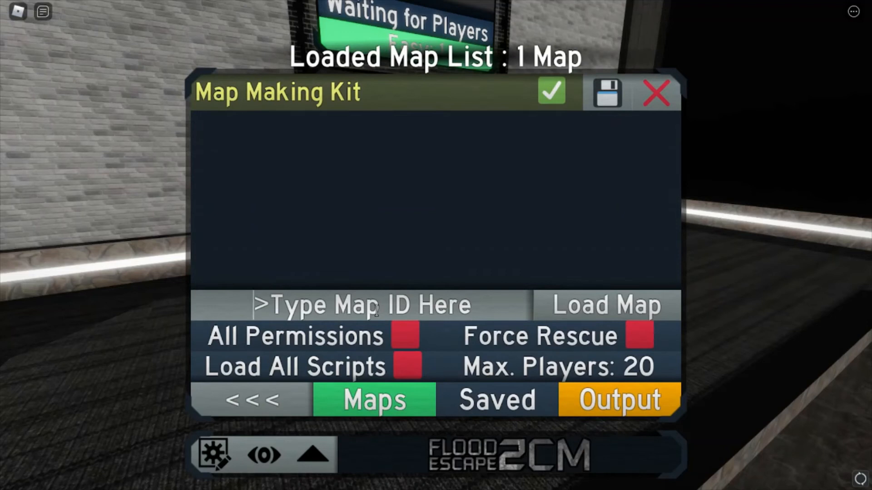
pyautogui.write('7131856887')
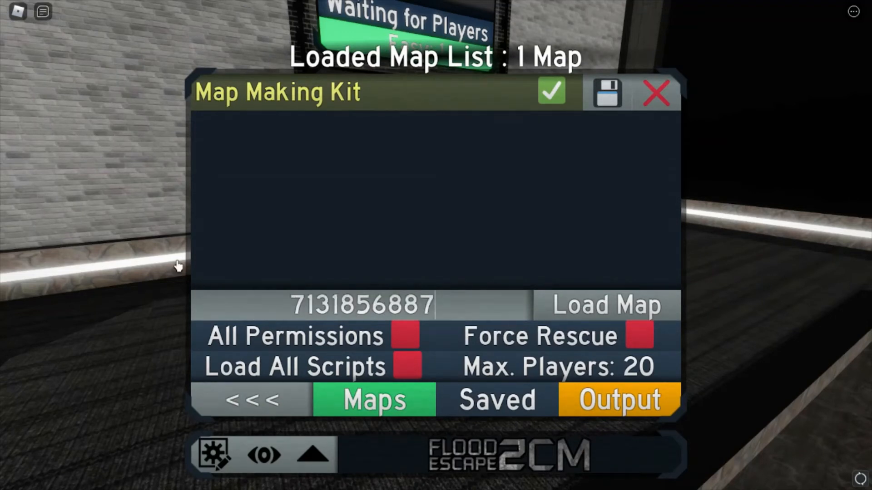
pyautogui.click(604, 306)
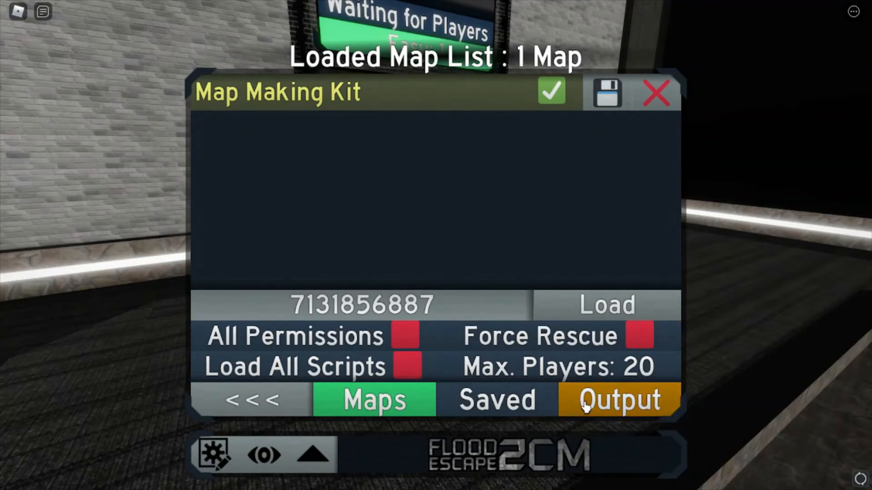
# Step: Read the short ID 7mazpt1 from the Output log and return to the map loader
pyautogui.click(616, 399)
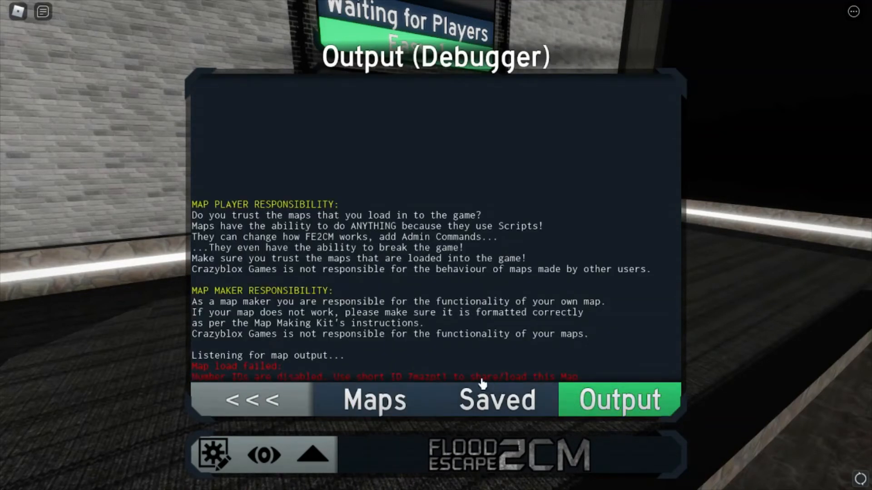
pyautogui.moveTo(452, 385)
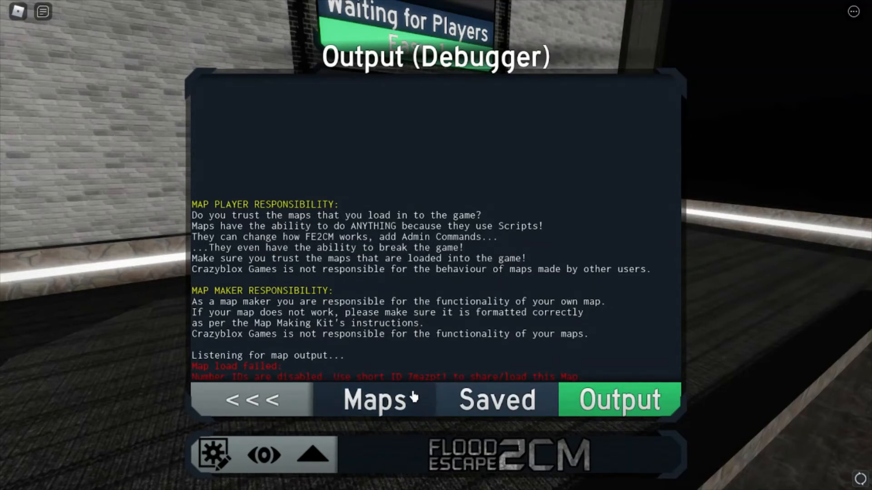
pyautogui.click(374, 402)
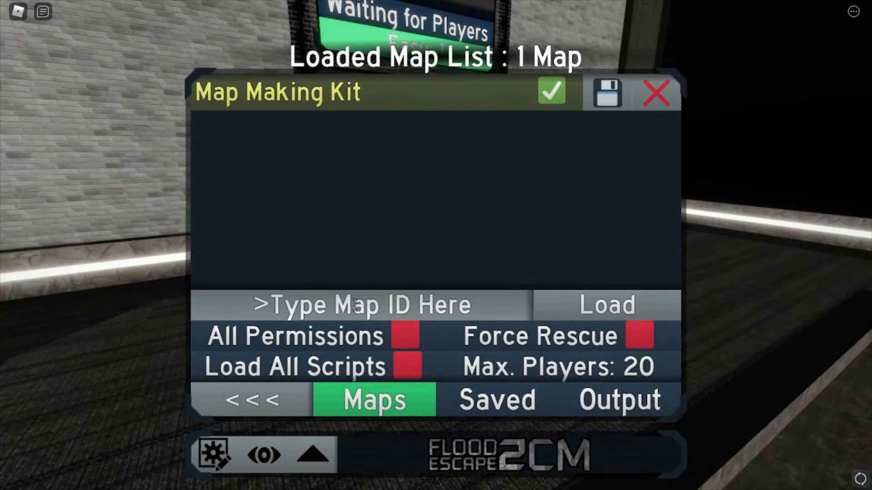
# Step: Load Volcanic Hollow from short ID 7mazpt1 and remove the Map Making Kit from the loaded list
pyautogui.write('7mazpt1')
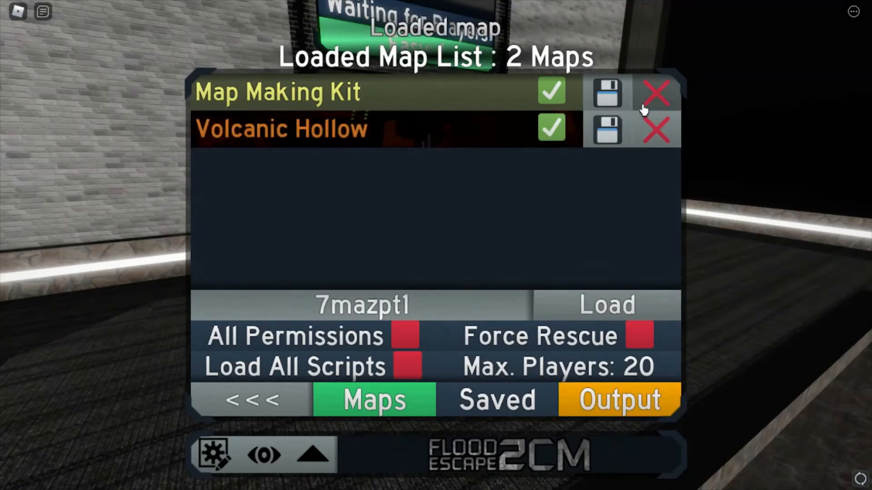
pyautogui.click(654, 92)
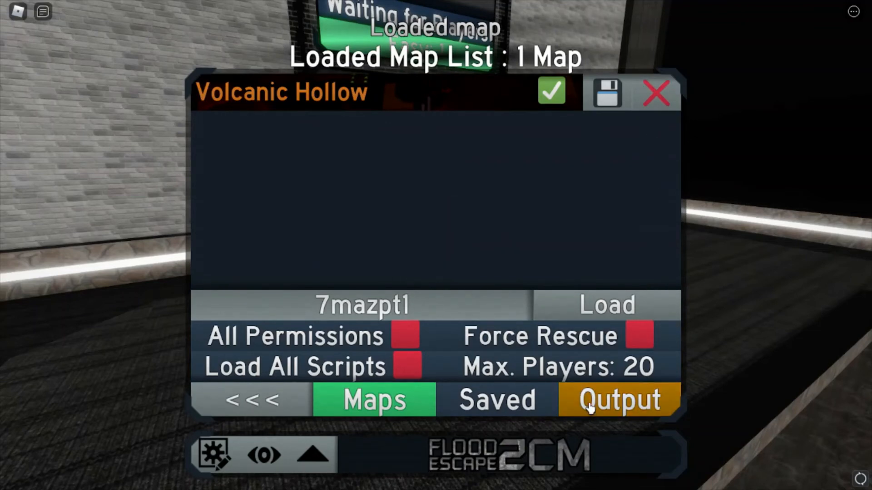
pyautogui.click(619, 400)
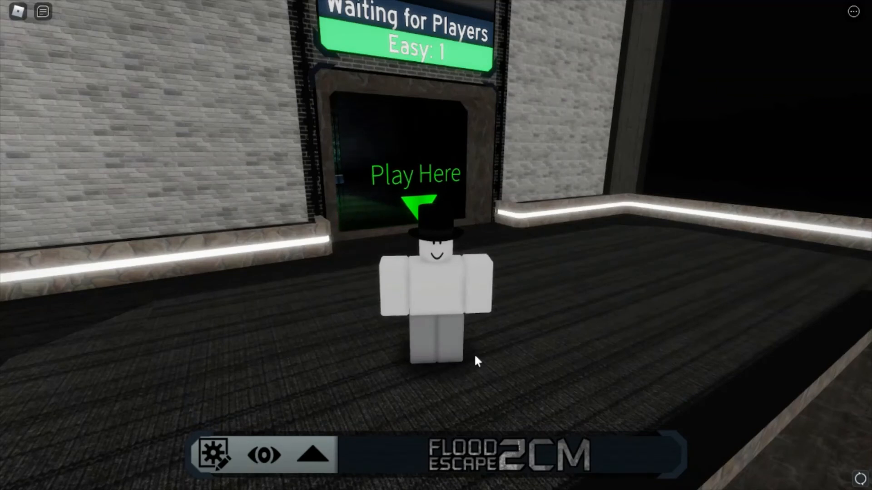
pyautogui.moveTo(545, 363)
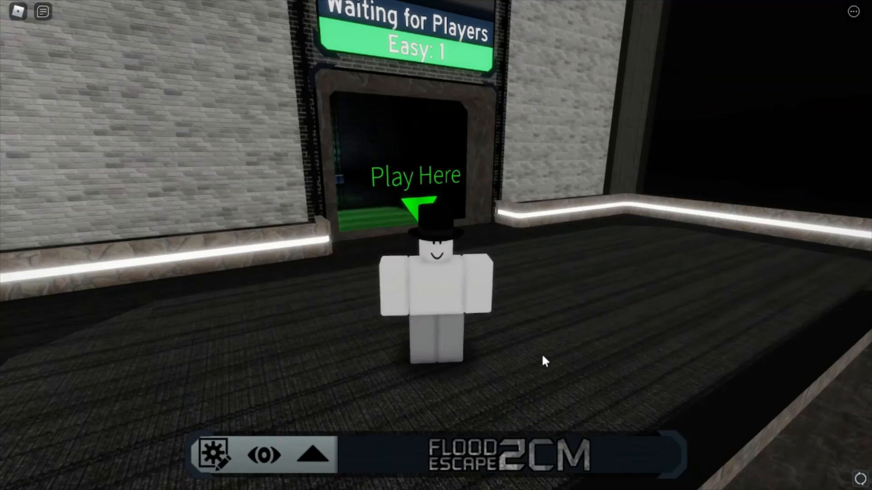